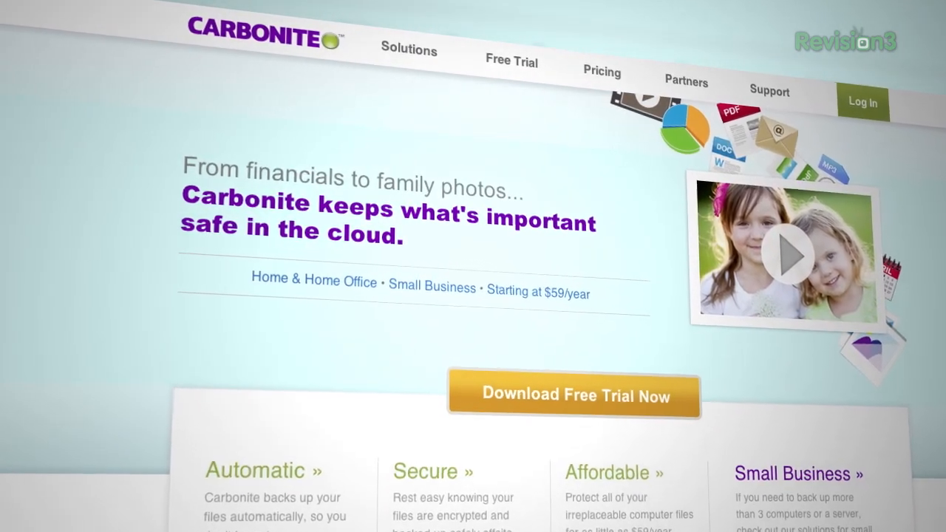
pyautogui.scroll(-3)
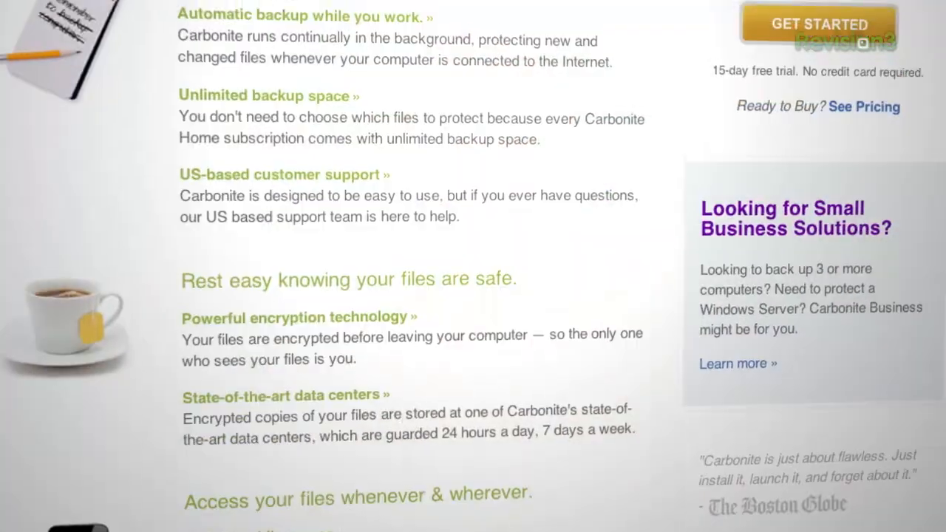
pyautogui.scroll(-3)
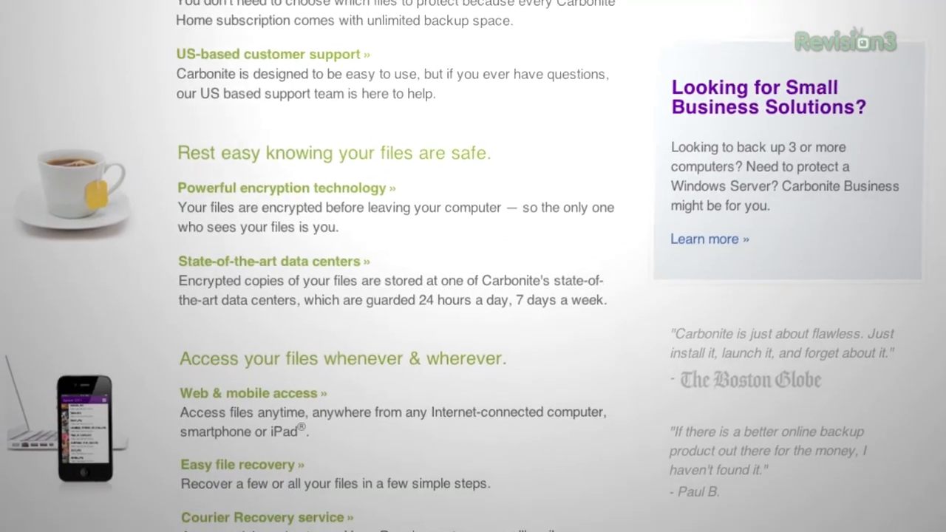
pyautogui.scroll(-3)
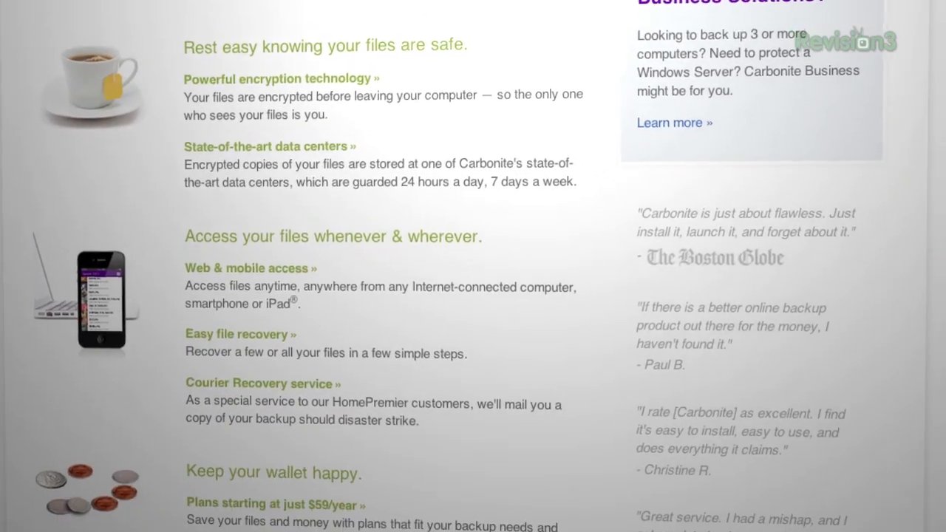